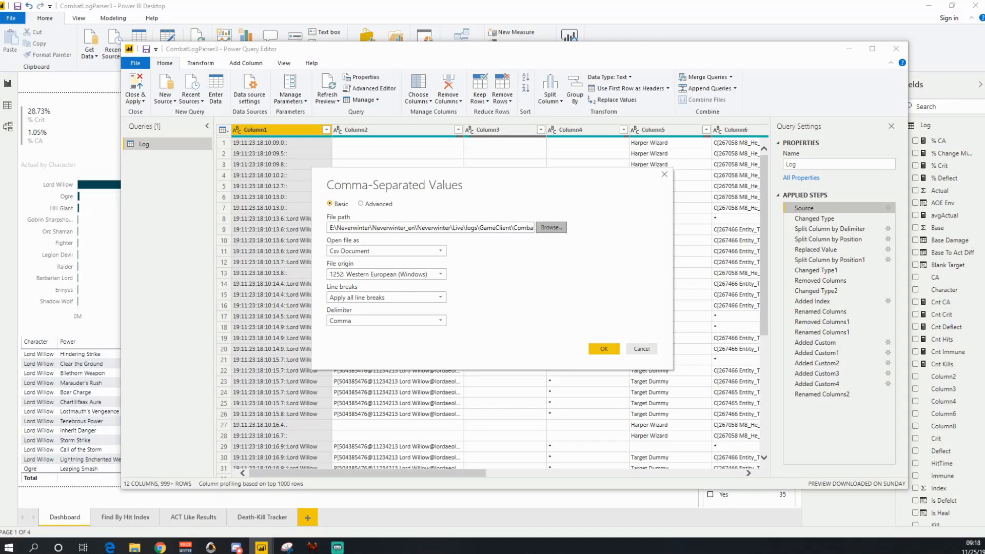
- Browse for another source file, cancel, and close the Log query's CSV settings unchanged
click(549, 227)
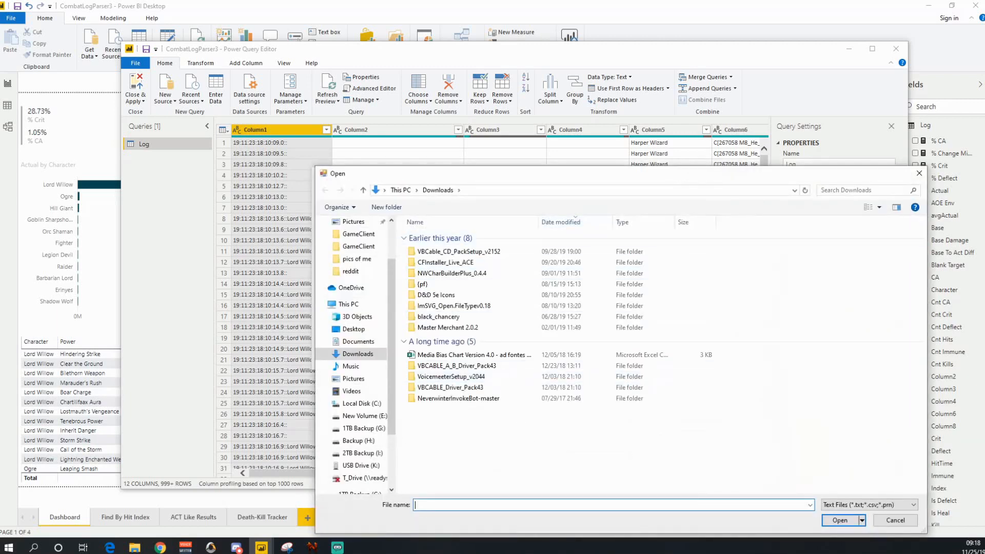
click(913, 505)
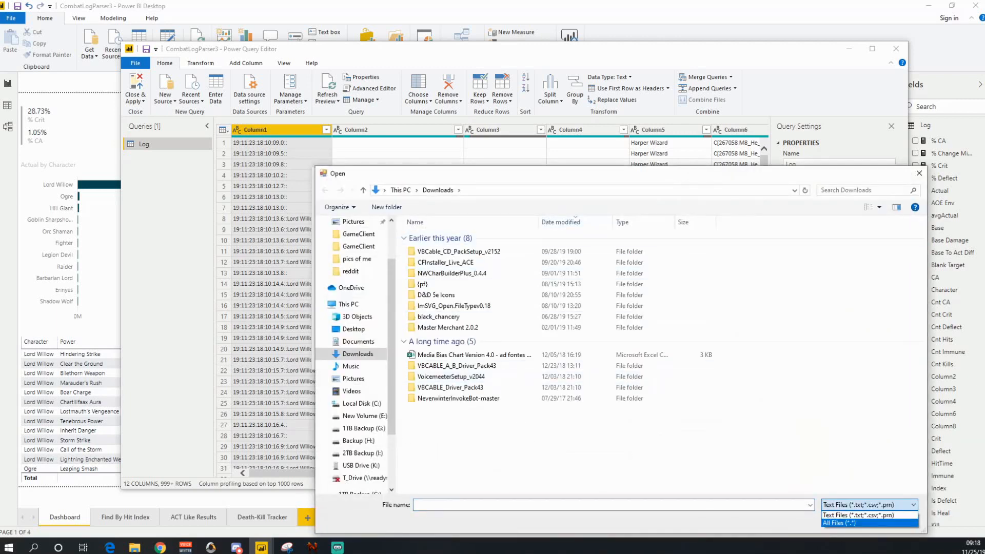
click(869, 515)
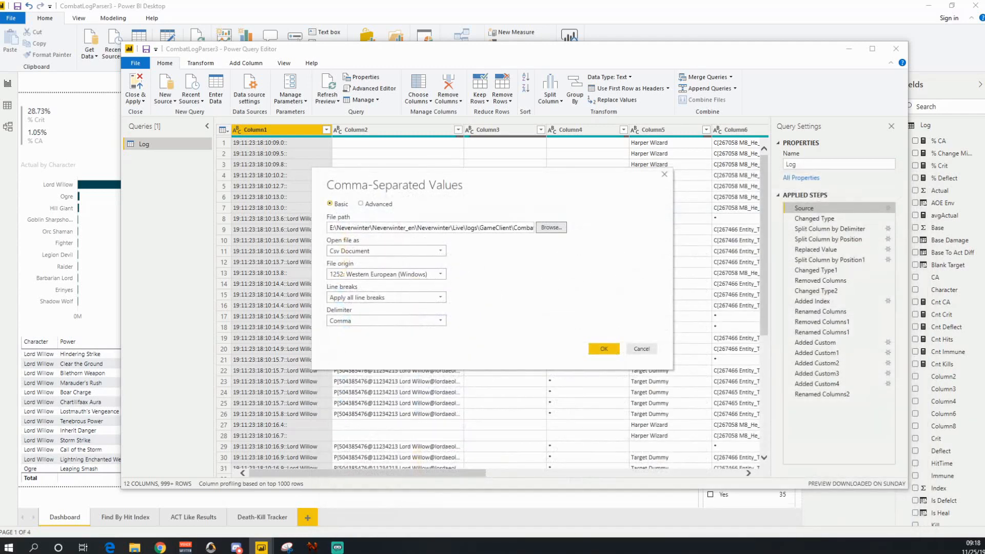
click(602, 349)
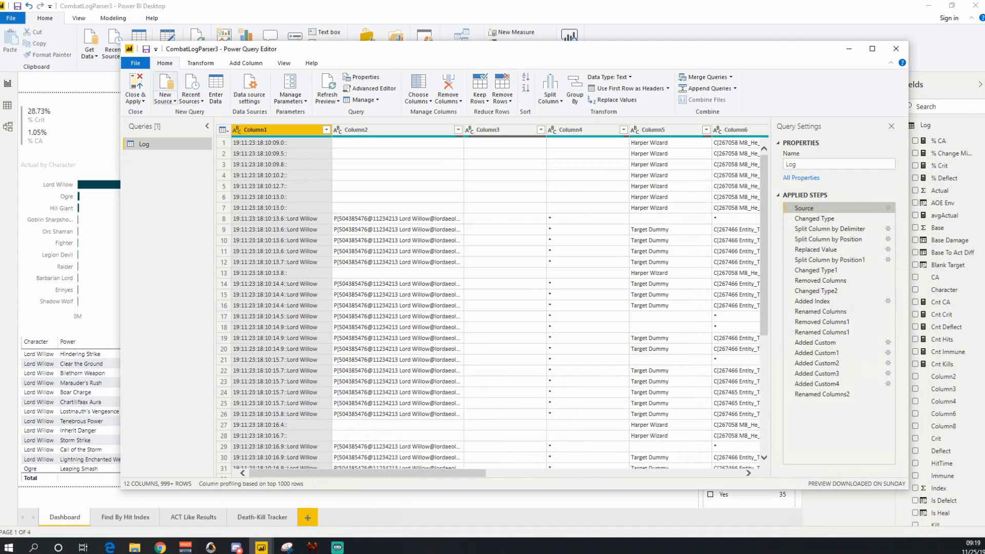
mouse_move(135, 86)
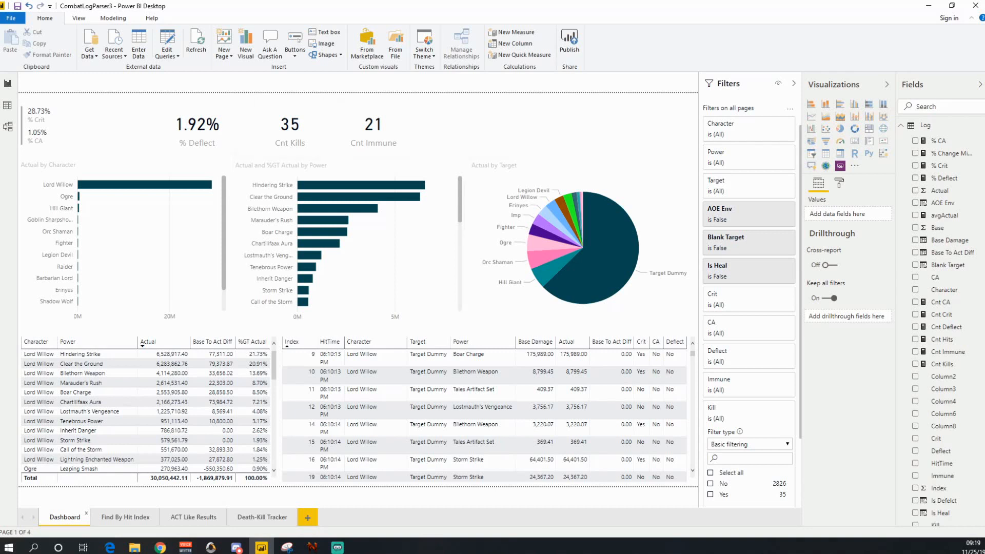
mouse_move(196, 39)
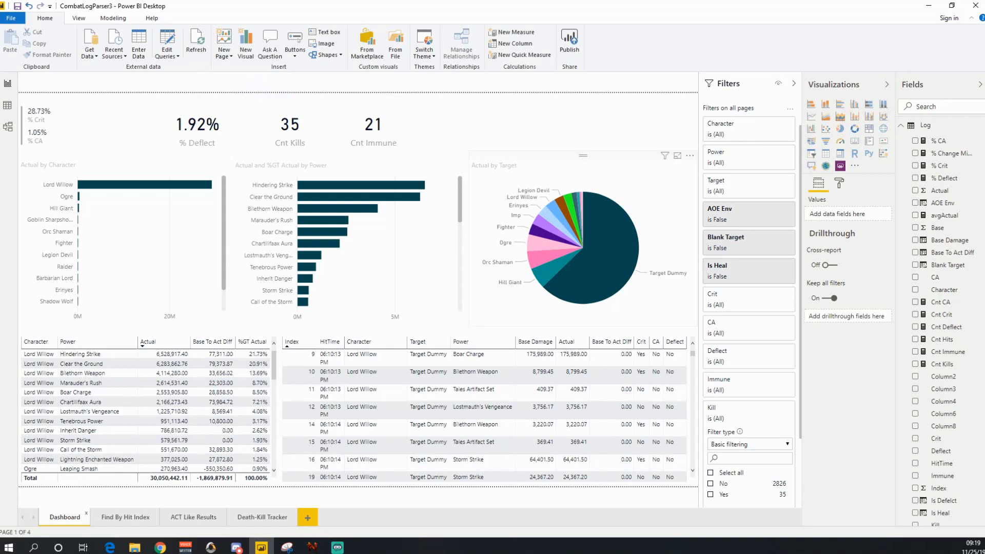
- Select the Actual by Character chart on the Dashboard report page
click(75, 392)
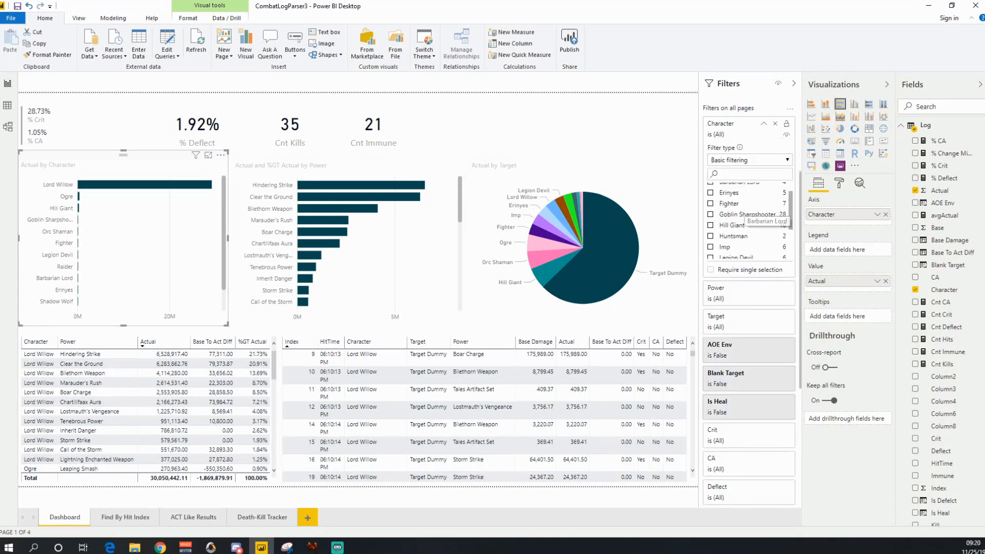
click(711, 234)
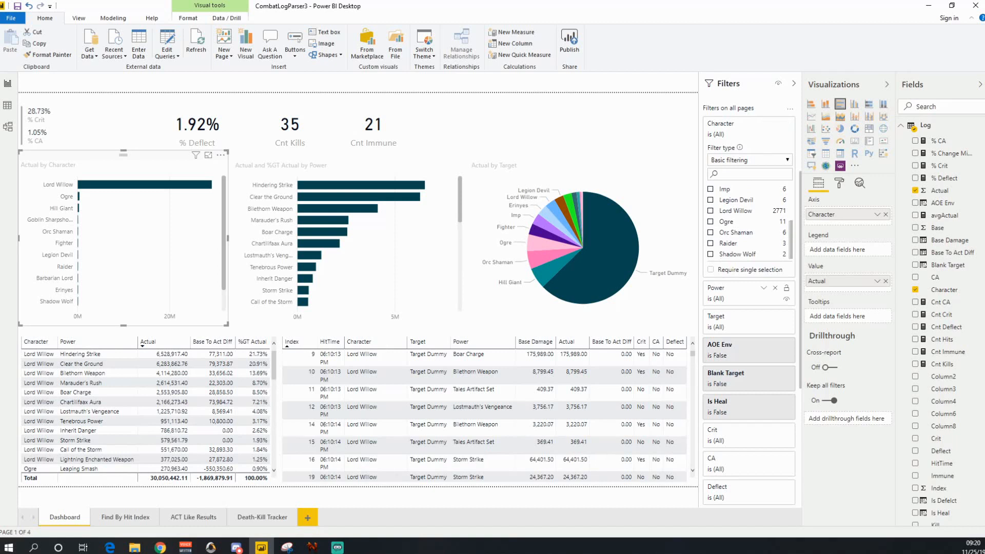
click(722, 287)
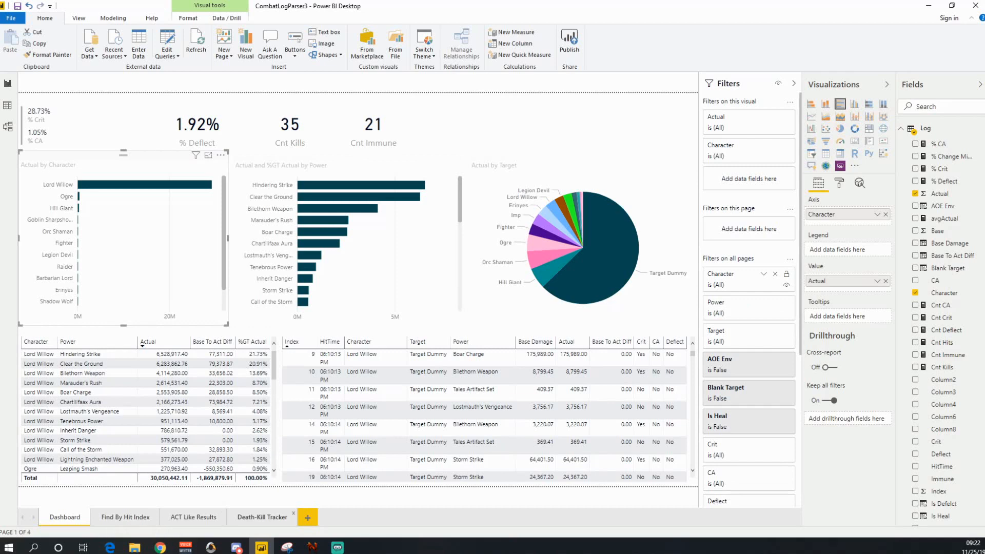
- Switch to the Death-Kill Tracker page to review the Ogre's kill of Lord Willow
click(263, 517)
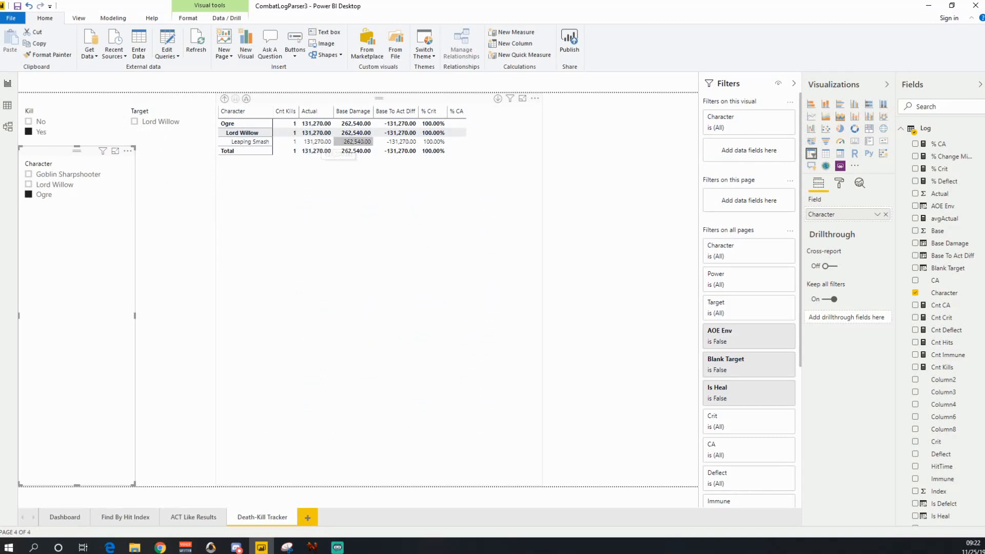
mouse_move(356, 141)
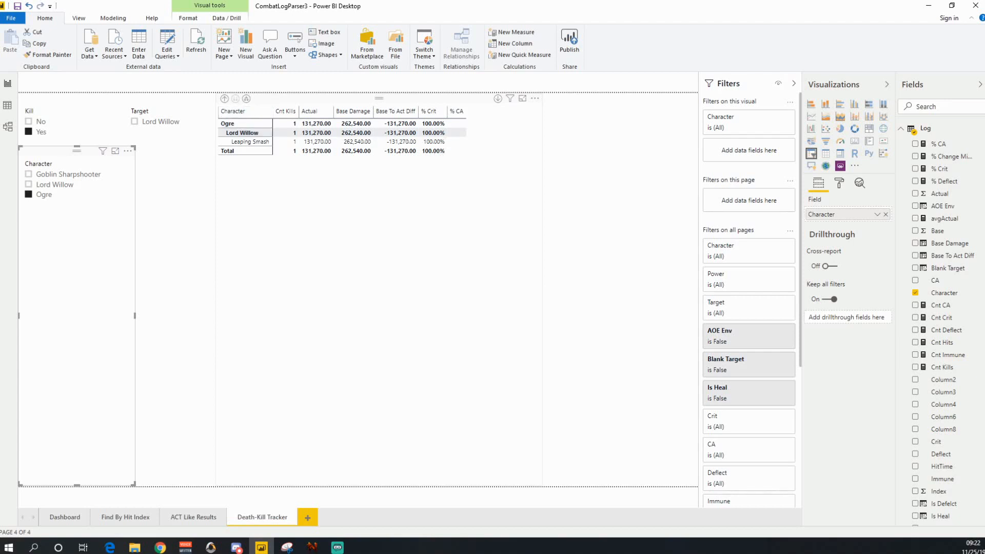
mouse_move(247, 99)
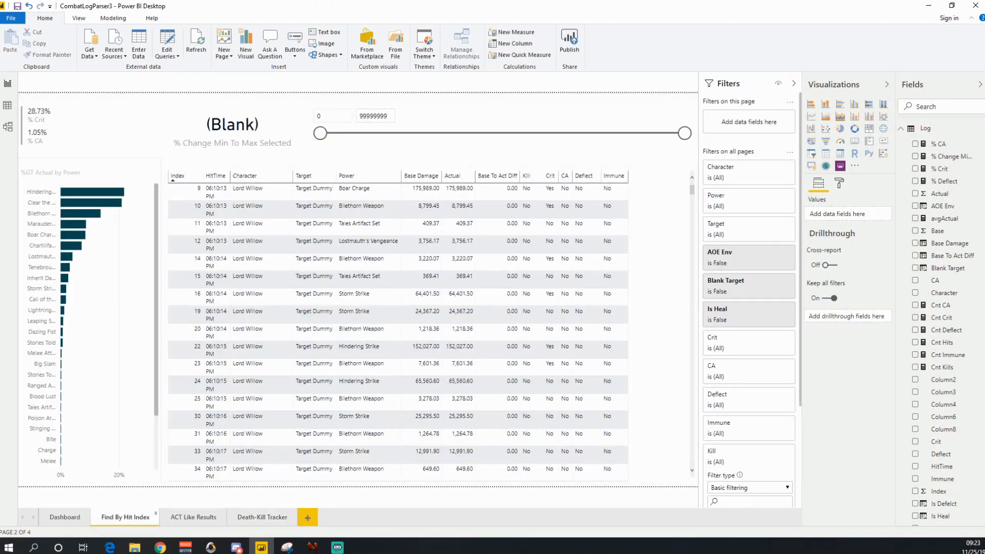
- Confirm the killing hit's index 2829 on the Death-Kill Tracker page, then return
click(262, 518)
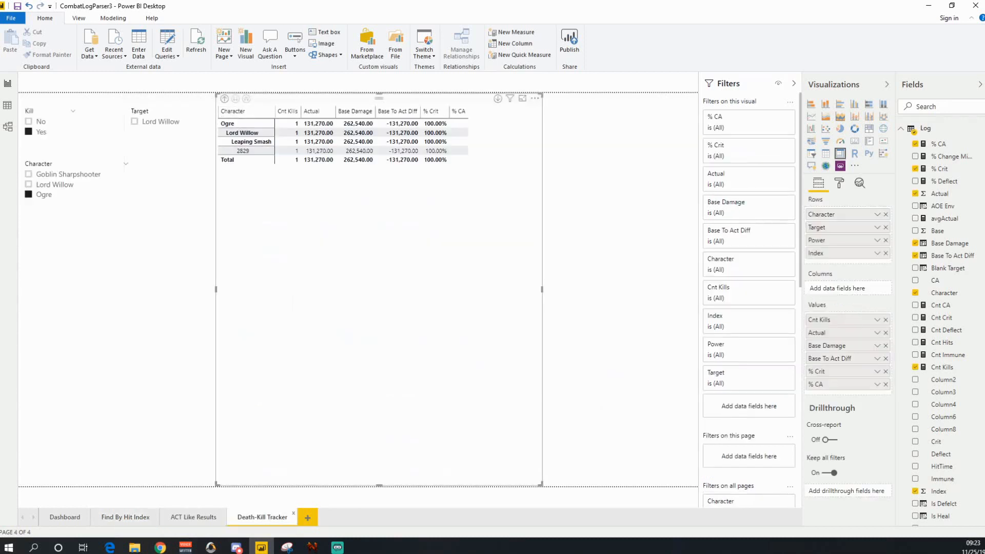
click(242, 151)
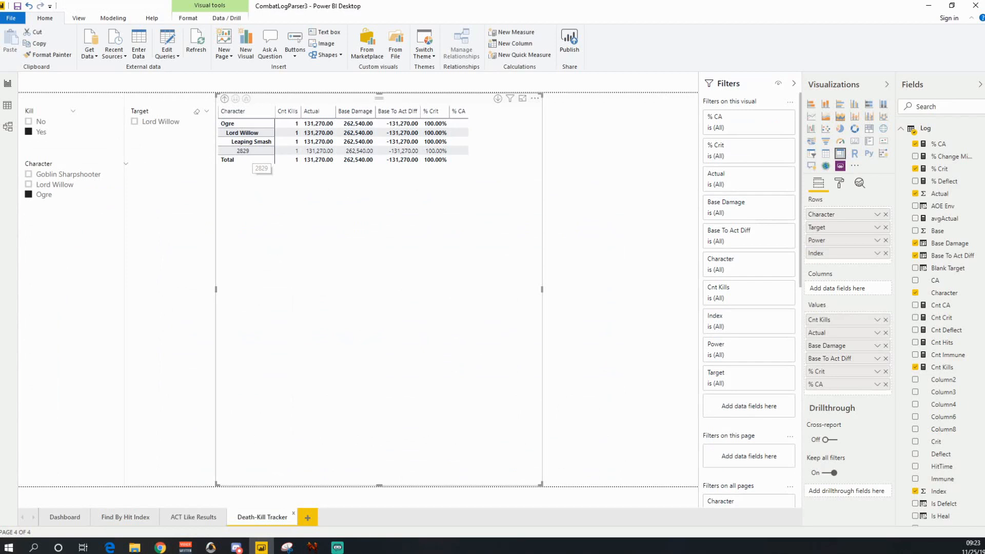
click(124, 518)
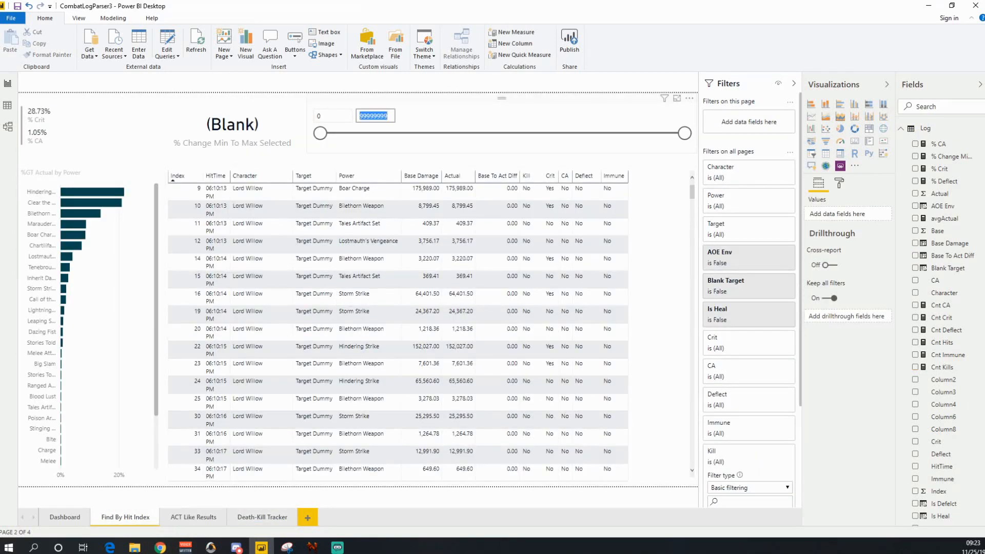
- Set the hit index range to 2729–2829 and scroll through the resulting table
text(2829)
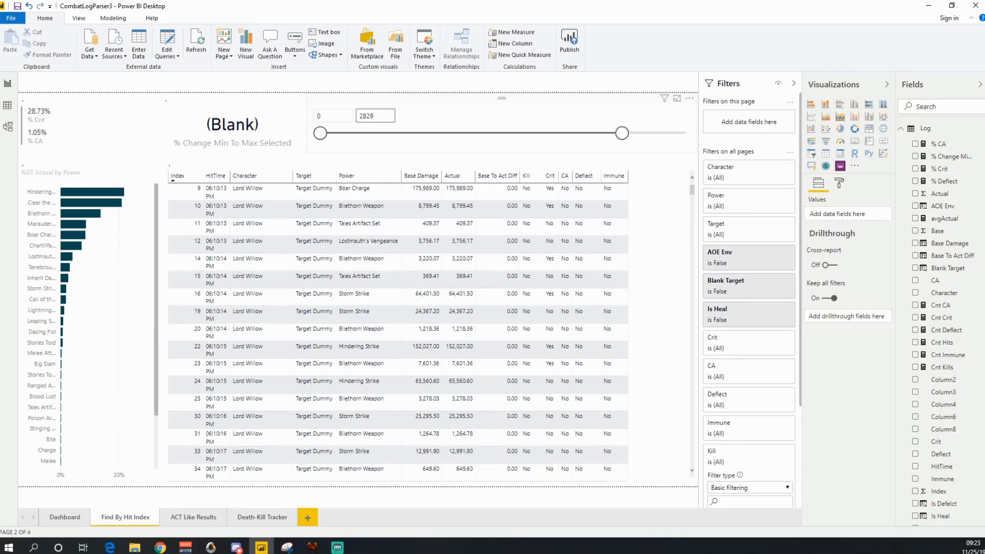
click(332, 116)
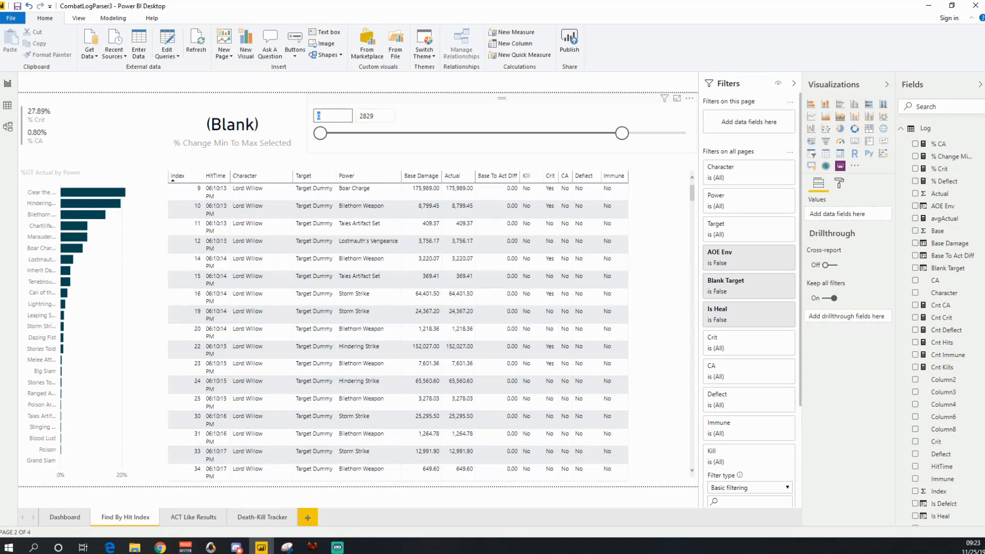
text(2)
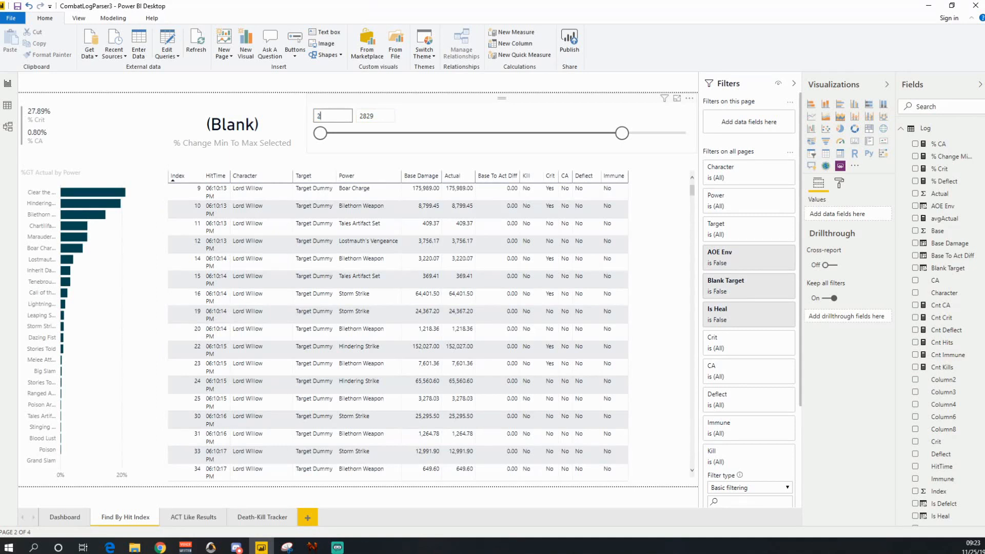
text(2729)
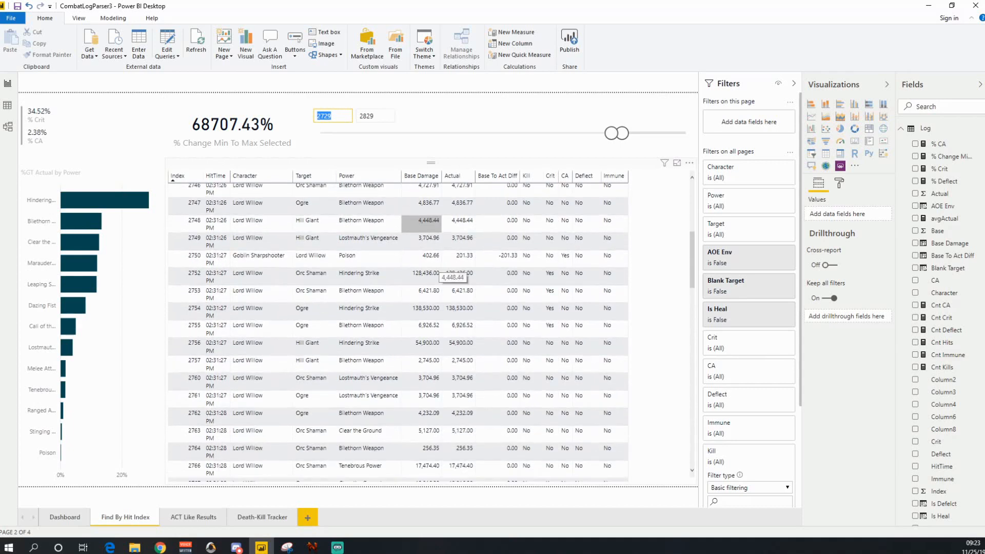
scroll(down, 3)
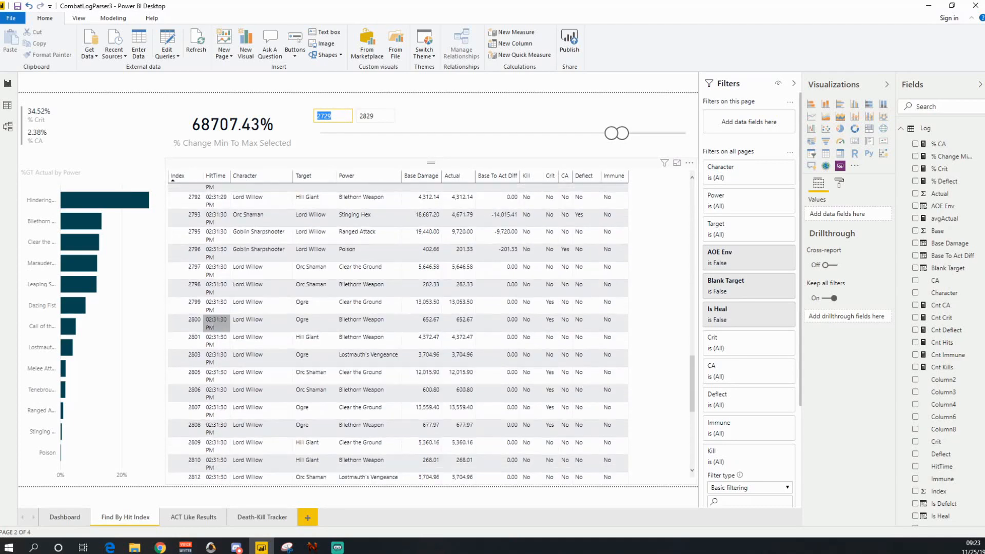
scroll(down, 3)
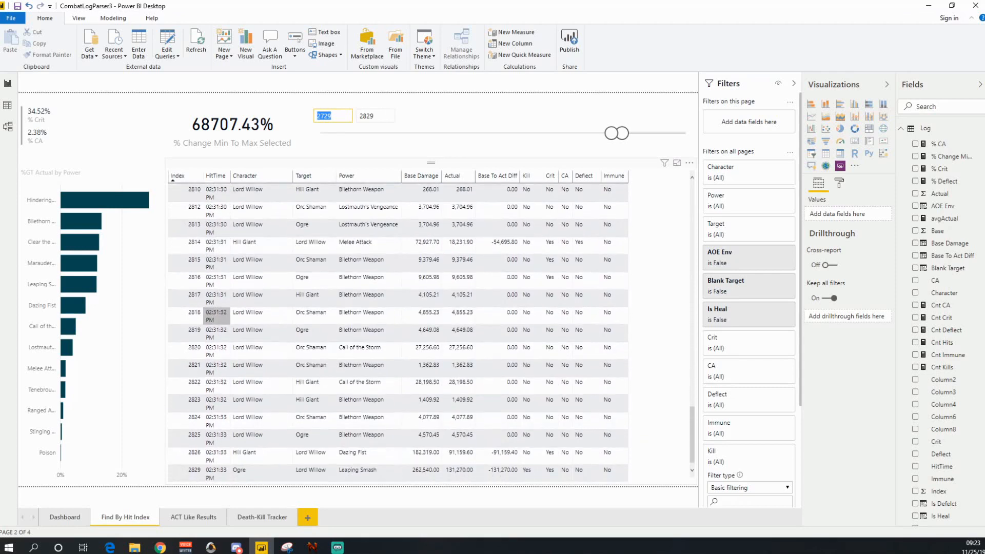
click(195, 470)
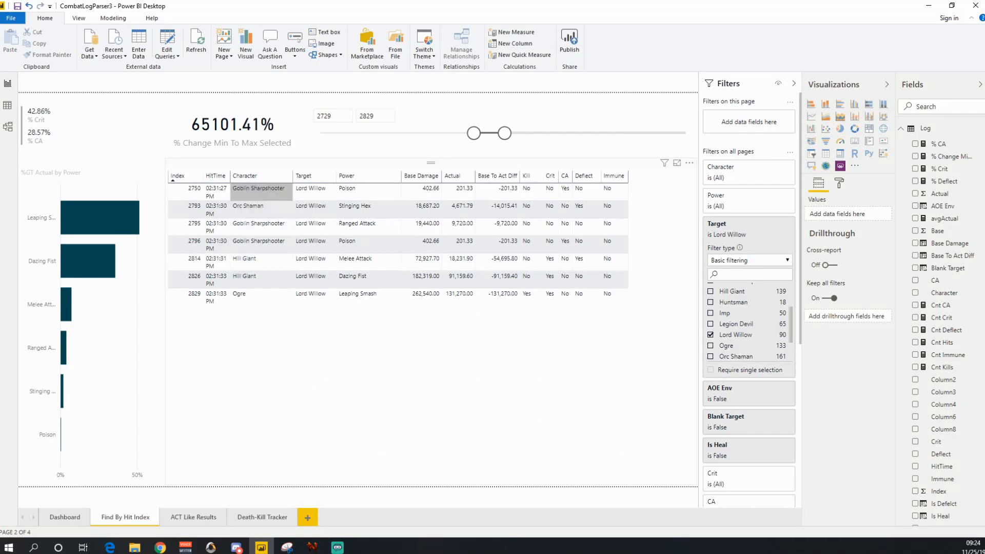
- Inspect the base damage of the Ogre's killing Leaping Smash at index 2829
click(422, 294)
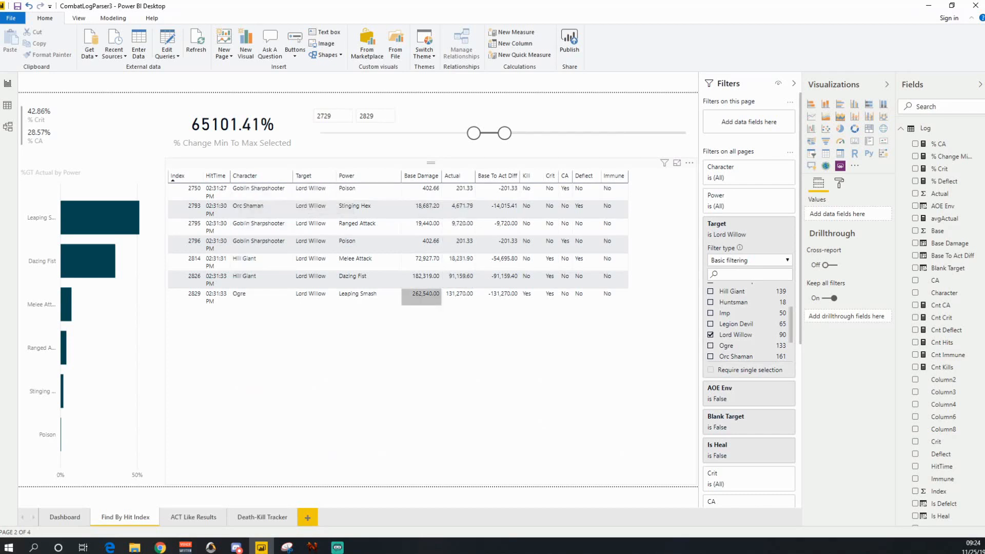
mouse_move(459, 294)
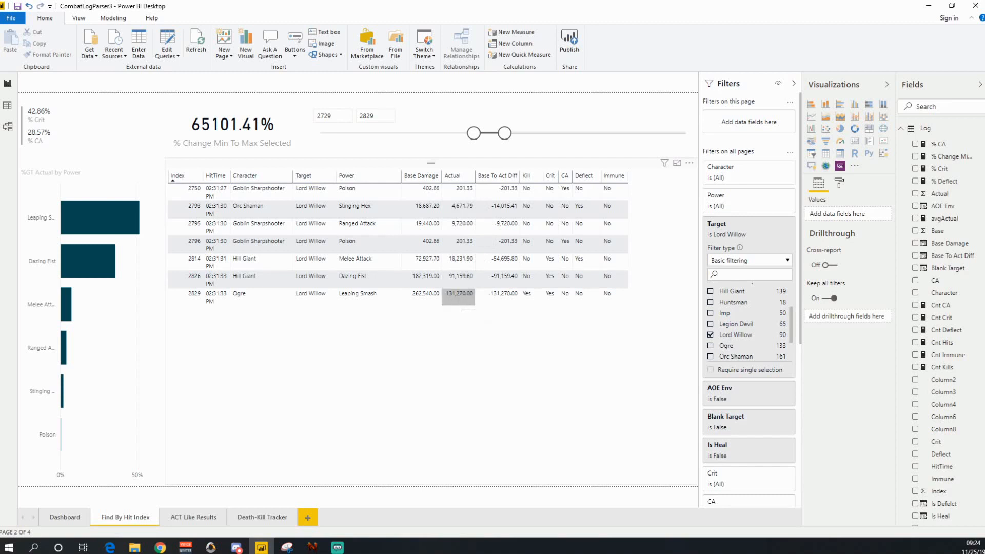
mouse_move(459, 293)
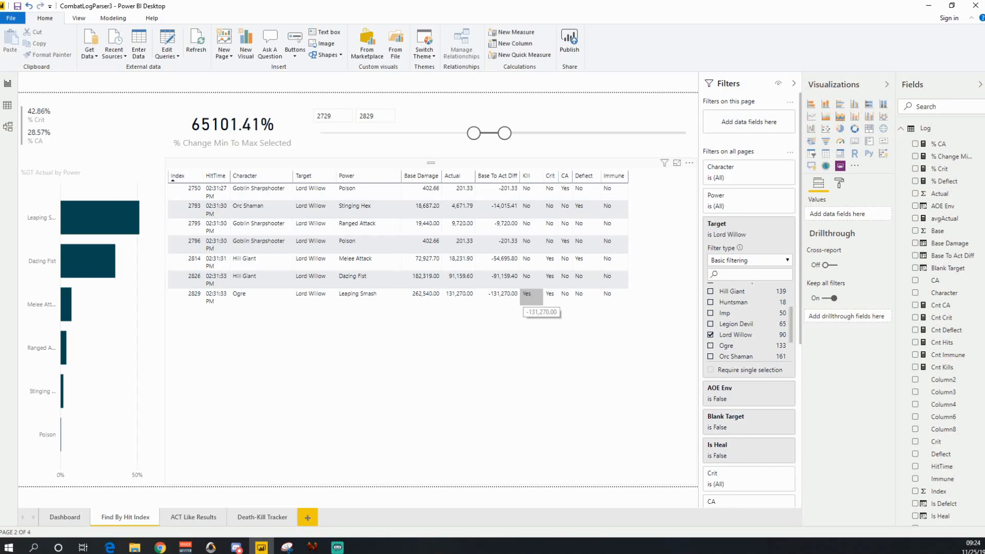
mouse_move(533, 276)
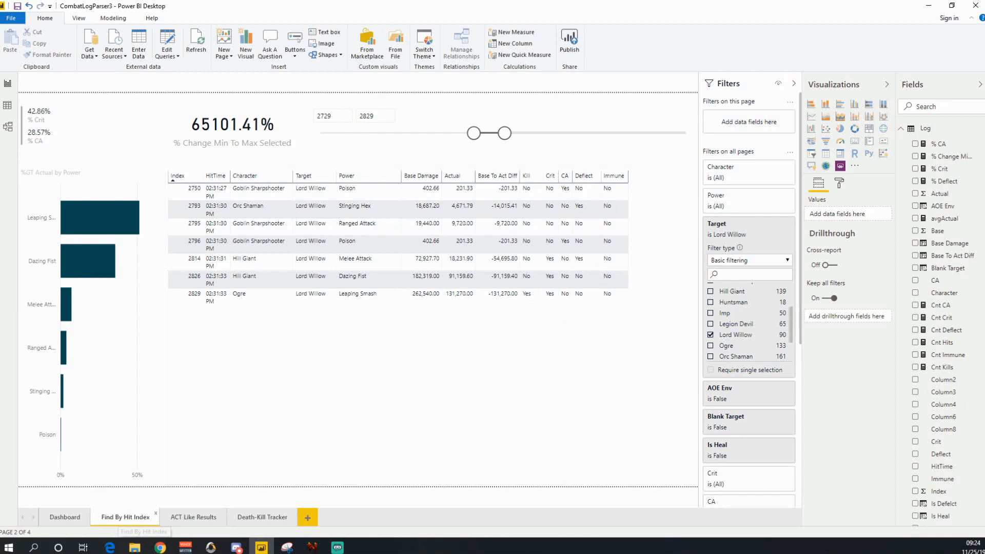
- Set the hit index range bounds to 0 and 99999999
click(332, 115)
text(0)
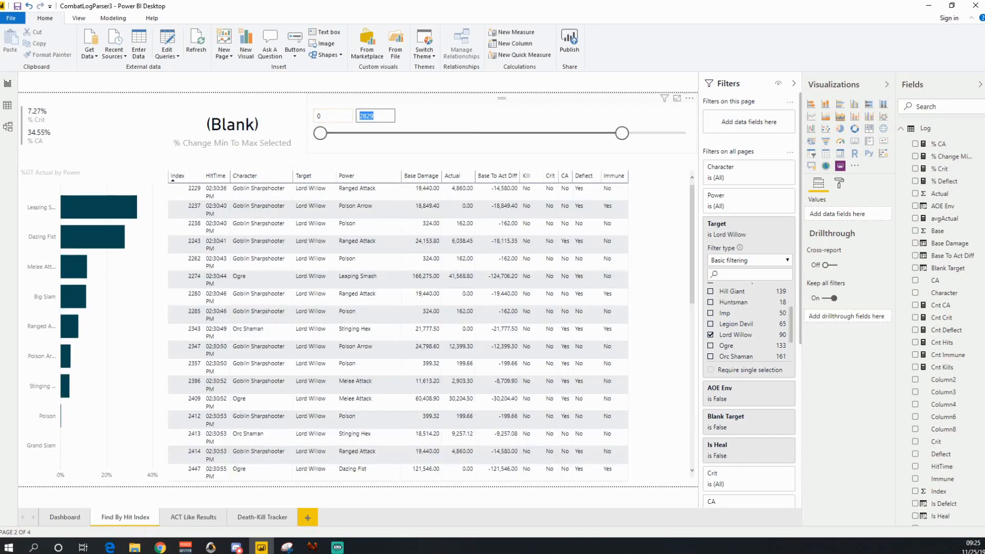
text(99999999)
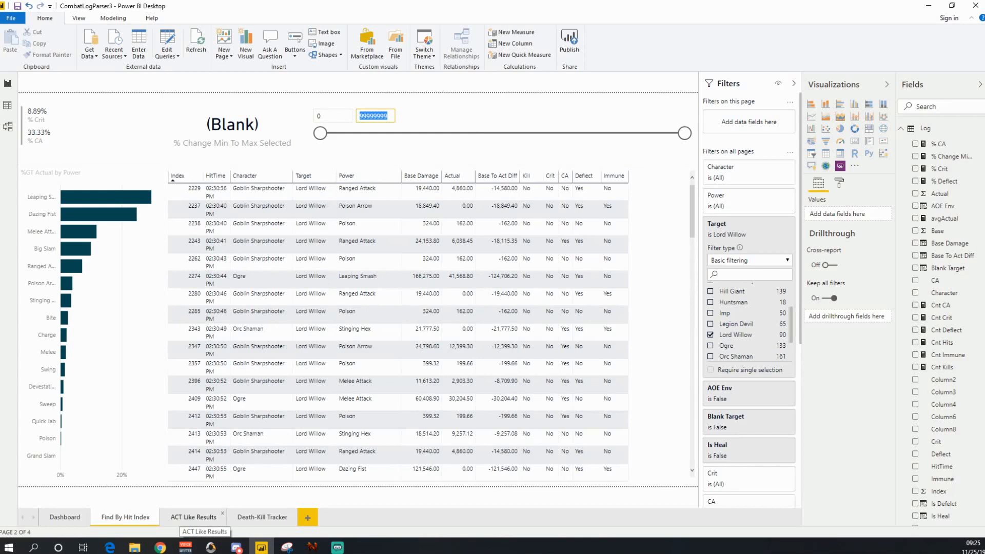
- Open the ACT Like Results page and expand the matrix down to each character's powers
click(194, 518)
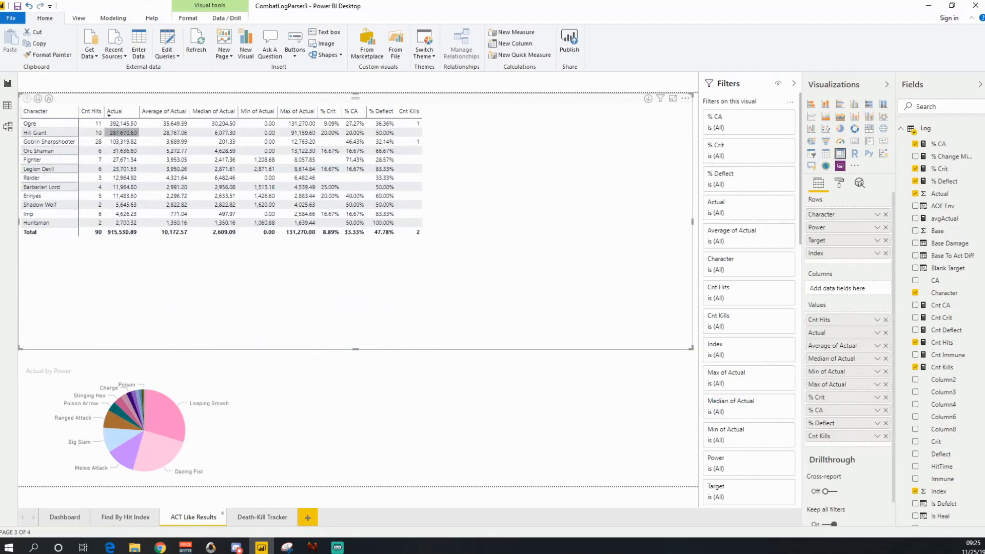
click(163, 123)
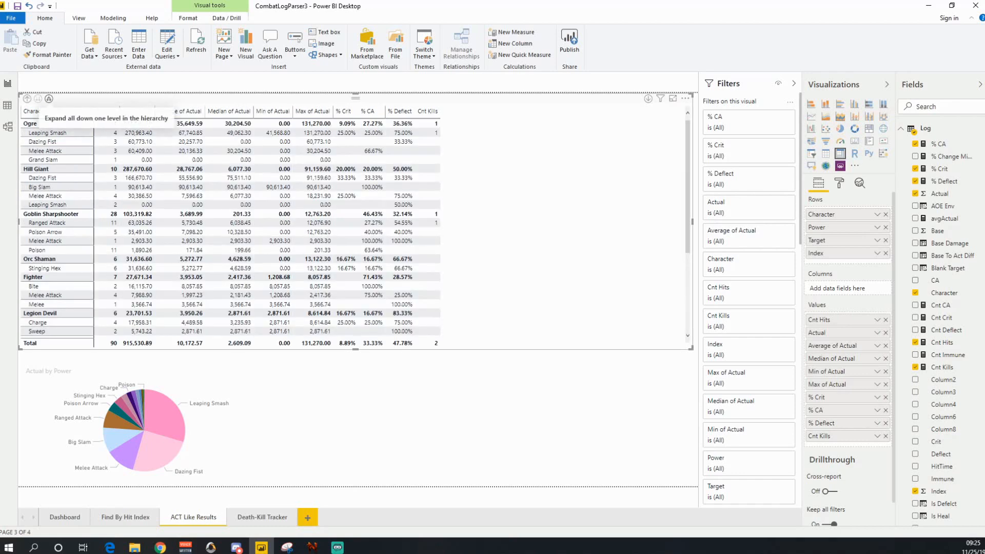
click(49, 99)
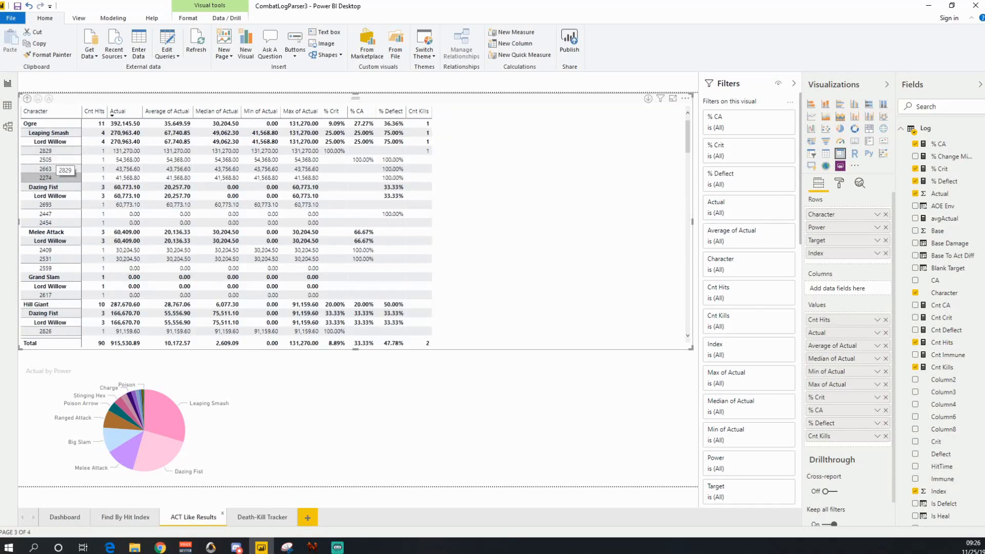
click(45, 151)
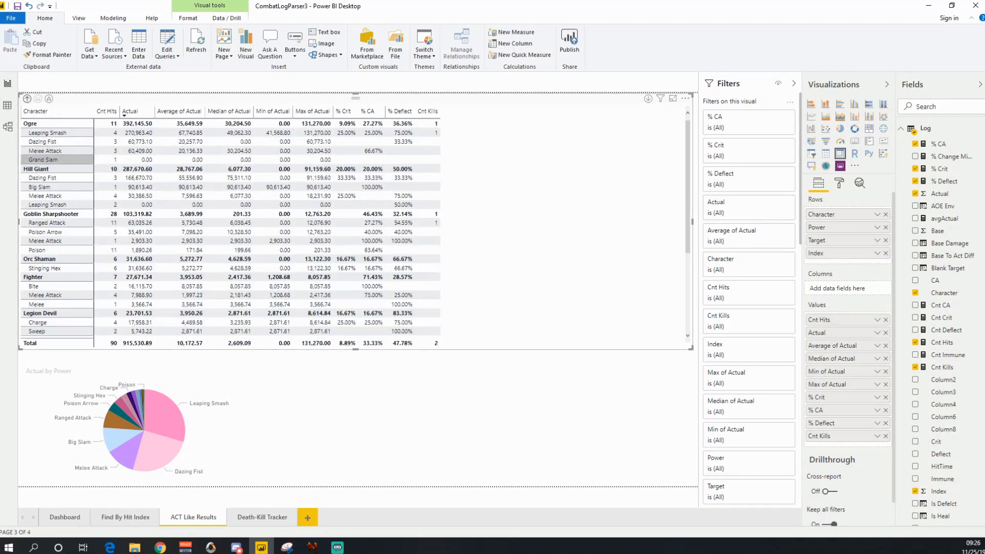
- Select the Actual by Power pie chart and clear its Lord Willow Target filter
click(45, 150)
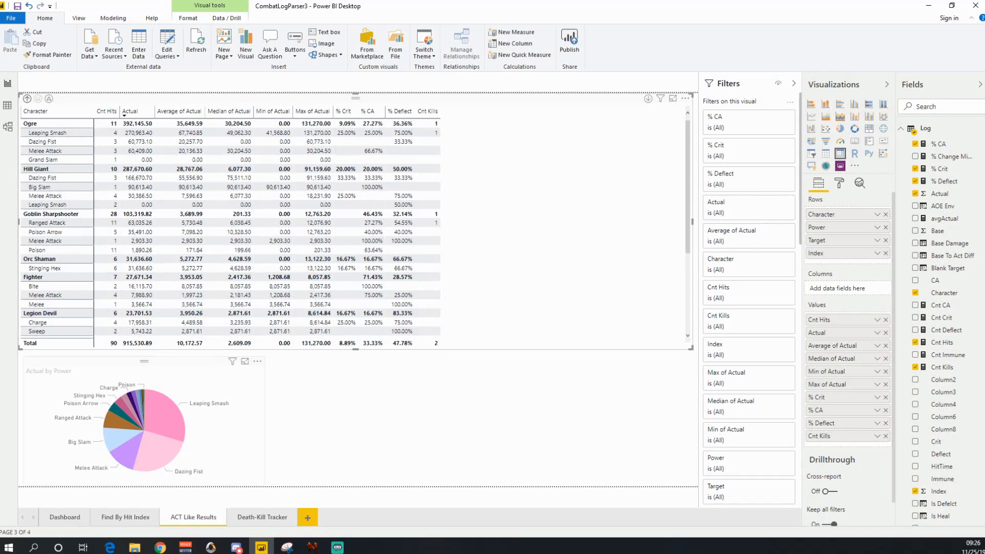
click(143, 420)
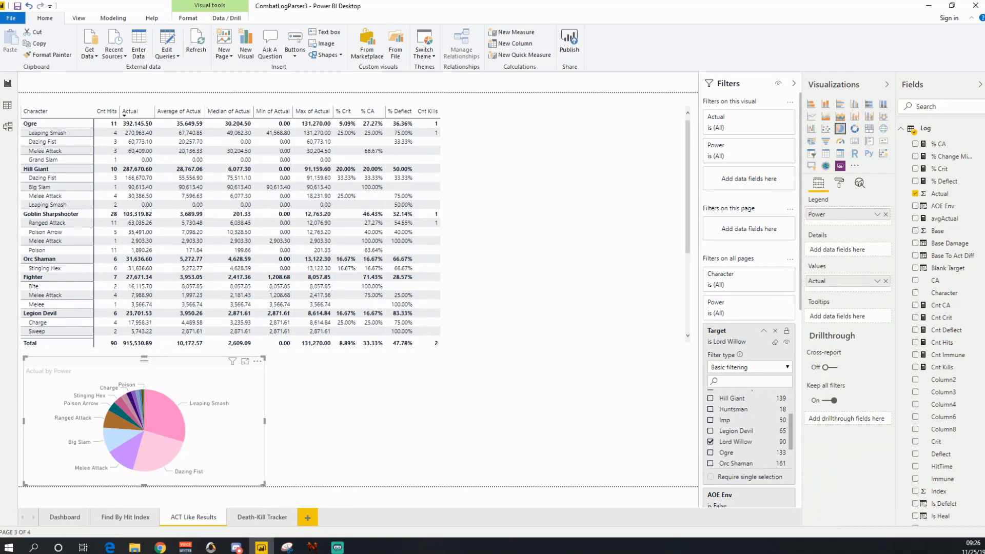
click(710, 442)
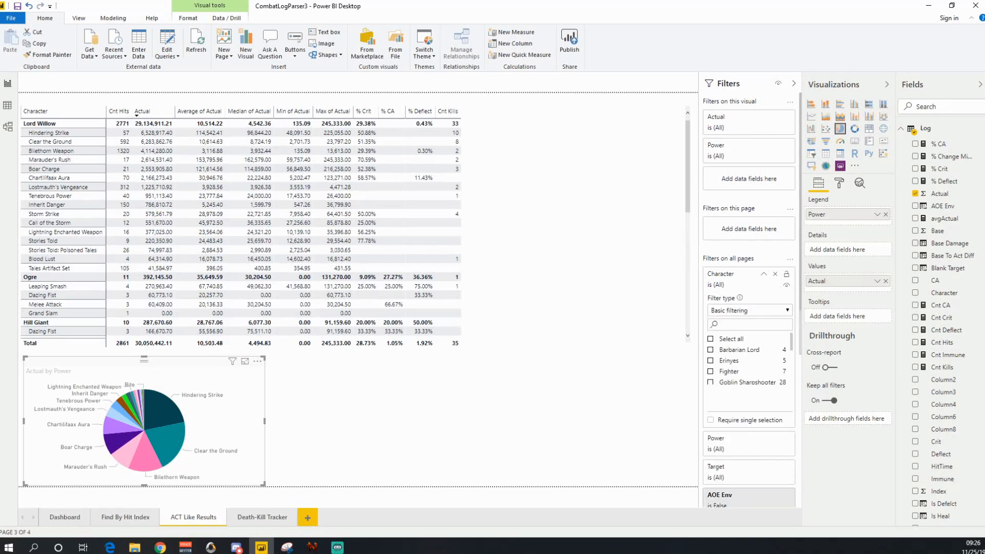
scroll(down, 3)
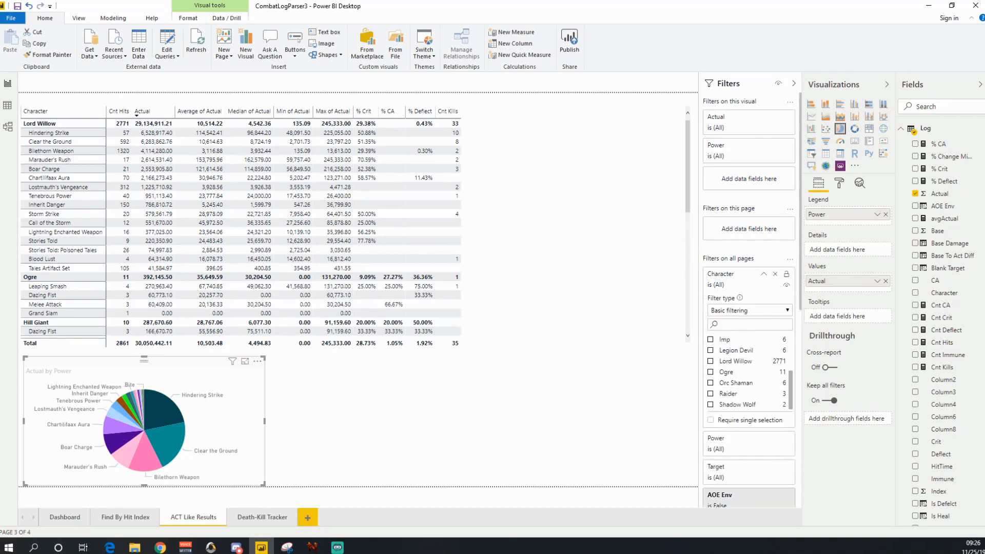